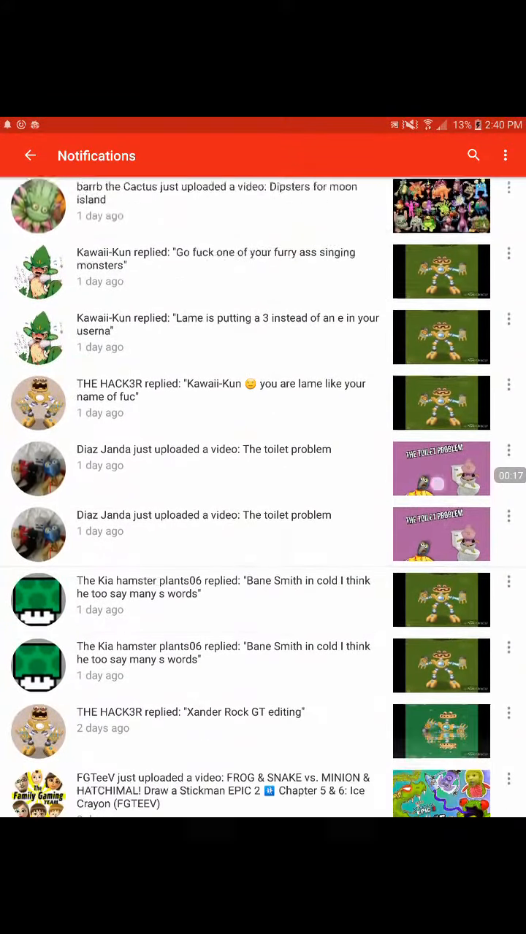
Play 'Showing my terraria world.' from My videos, then minimise it over the list
{"action": "scroll", "scroll_direction": "down", "scroll_amount": 3}
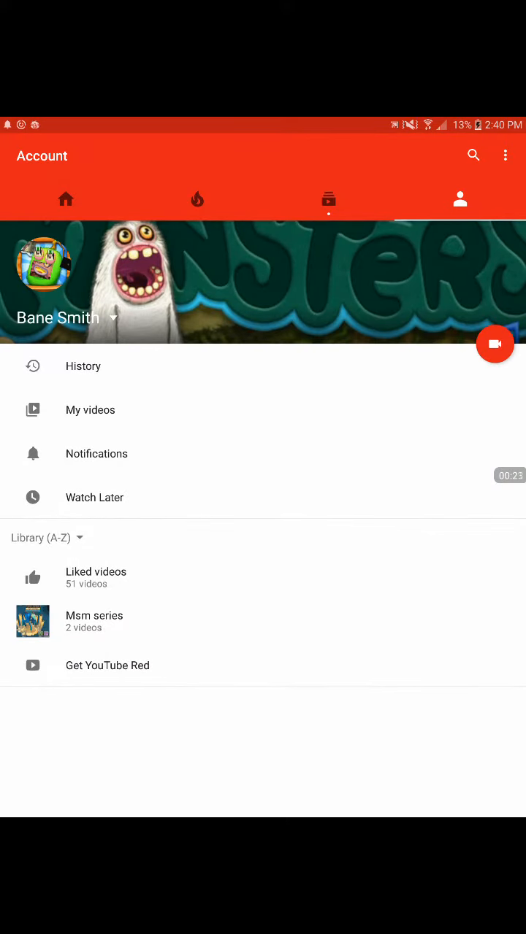
{"action": "left_click", "coordinate": [89, 409]}
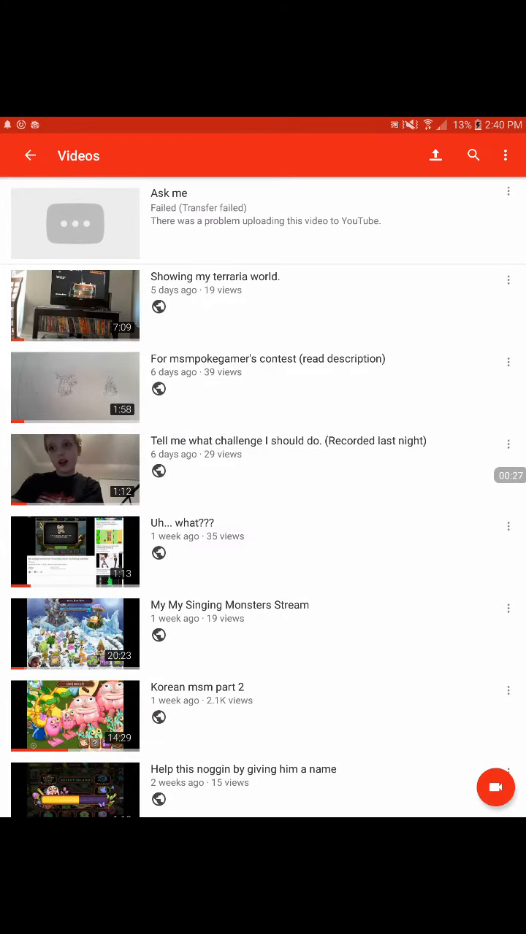
{"action": "left_click", "coordinate": [74, 305]}
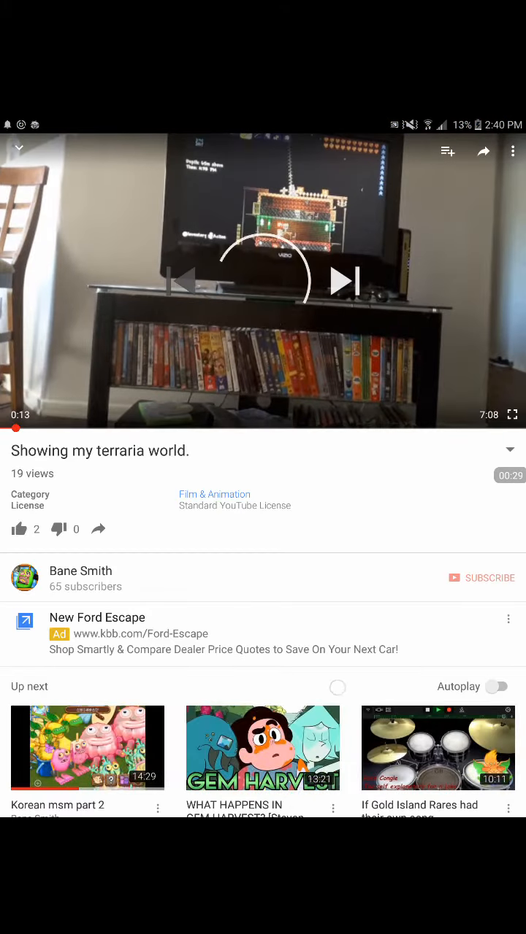
{"action": "scroll", "scroll_direction": "down", "scroll_amount": 3}
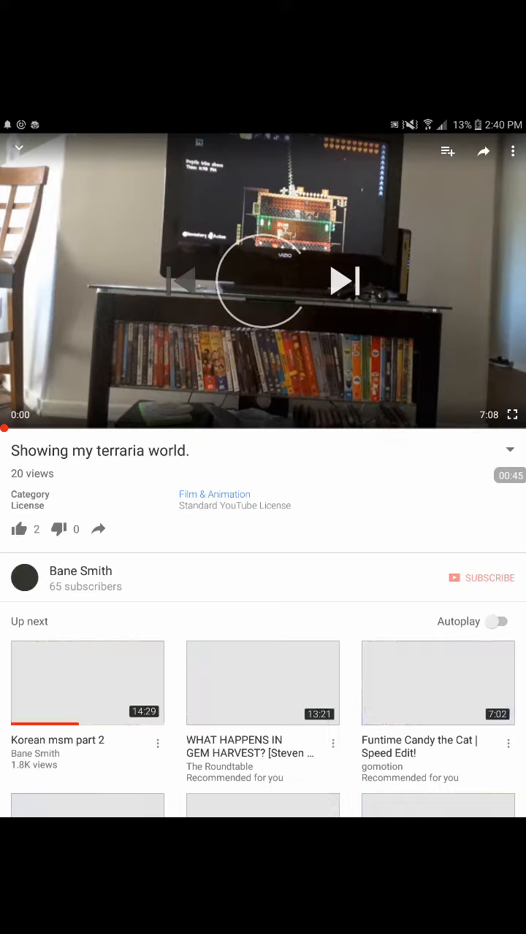
{"action": "scroll", "scroll_direction": "down", "scroll_amount": 3}
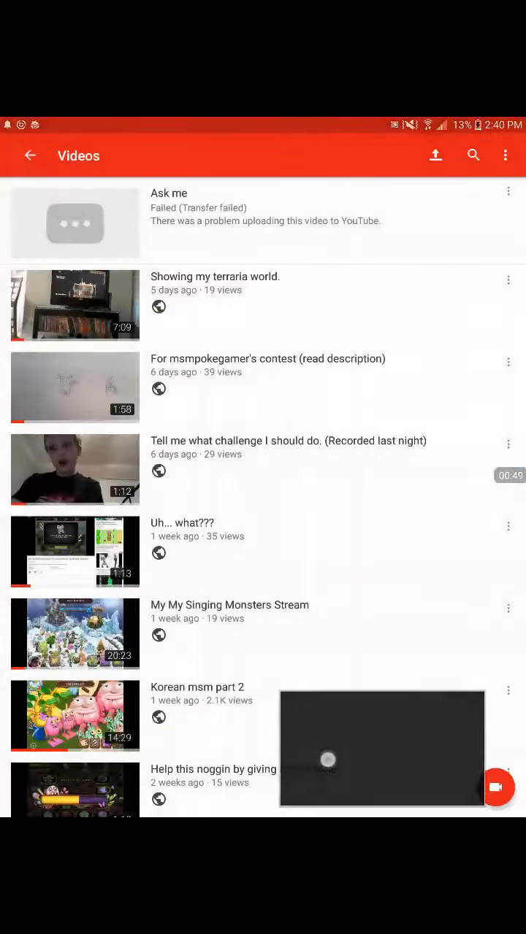
Read the Terraria comment email and adjacent notification, then scroll the inbox
{"action": "left_click", "coordinate": [459, 199]}
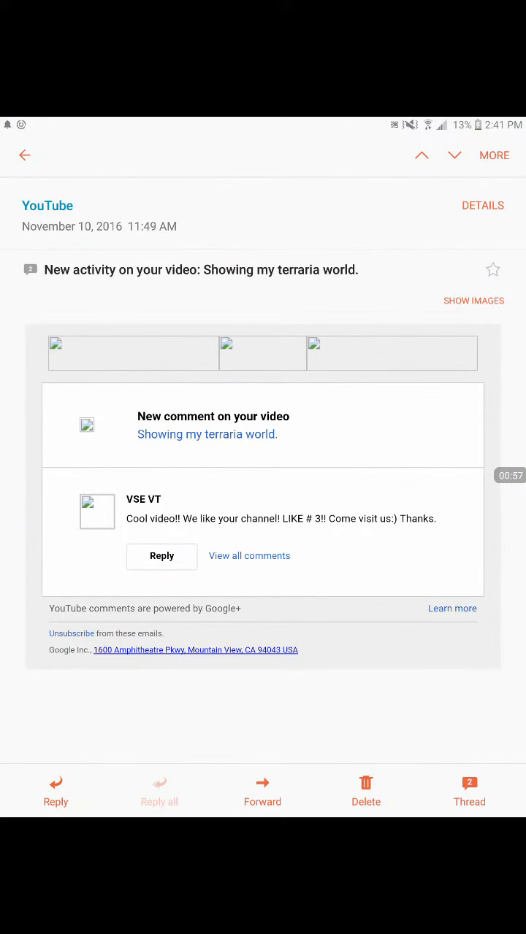
{"action": "left_click", "coordinate": [24, 155]}
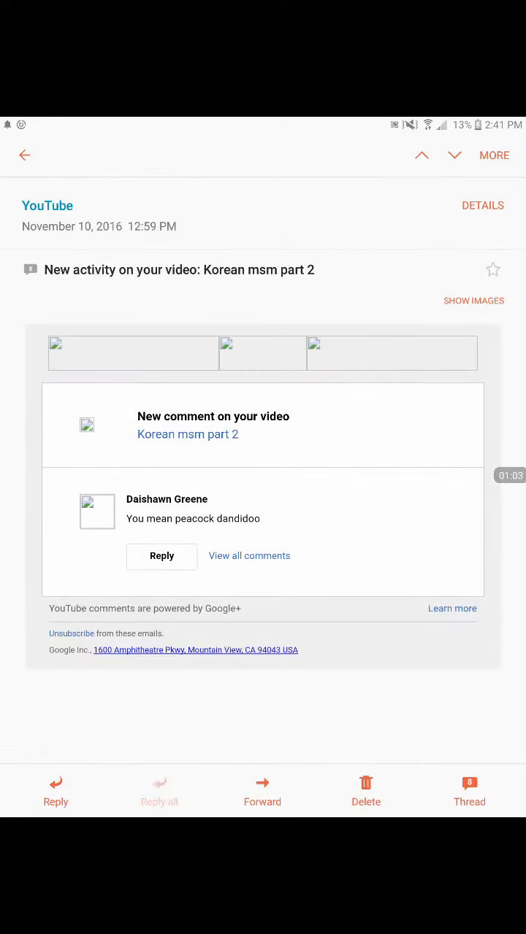
{"action": "left_click", "coordinate": [25, 155]}
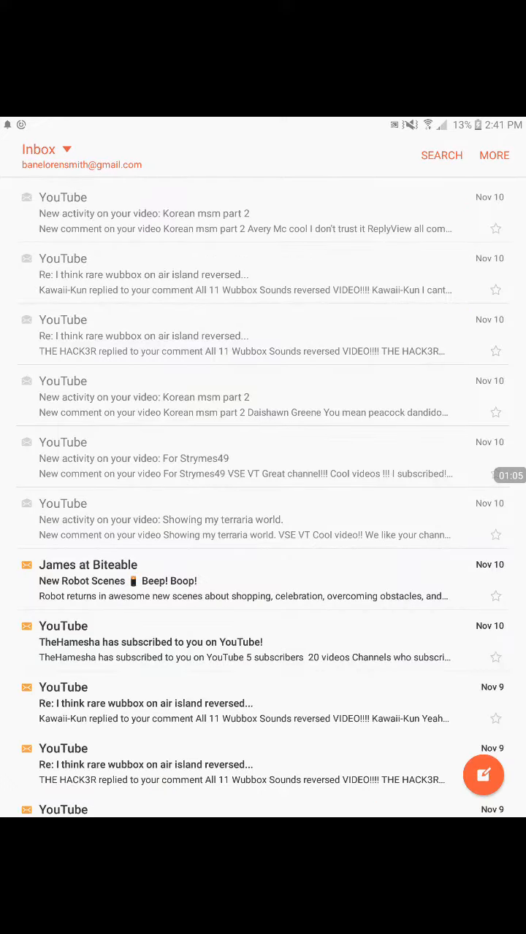
{"action": "scroll", "scroll_direction": "down", "scroll_amount": 3}
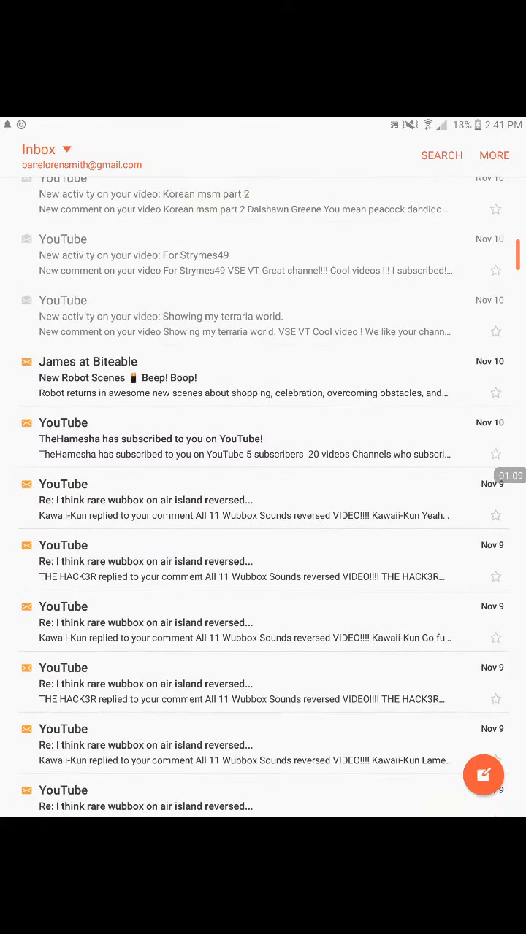
Open the new subscriber notification email and scroll through the message list
{"action": "left_click", "coordinate": [151, 438]}
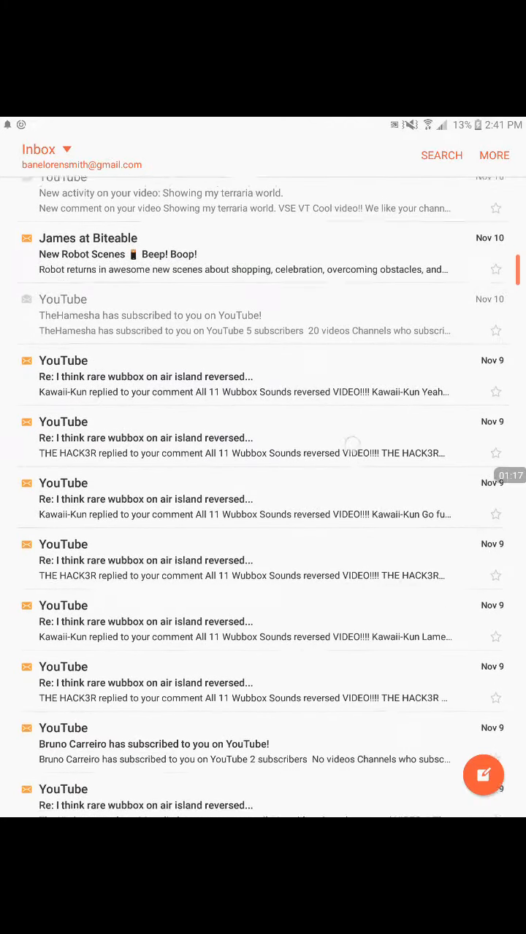
{"action": "scroll", "scroll_direction": "down", "scroll_amount": 3}
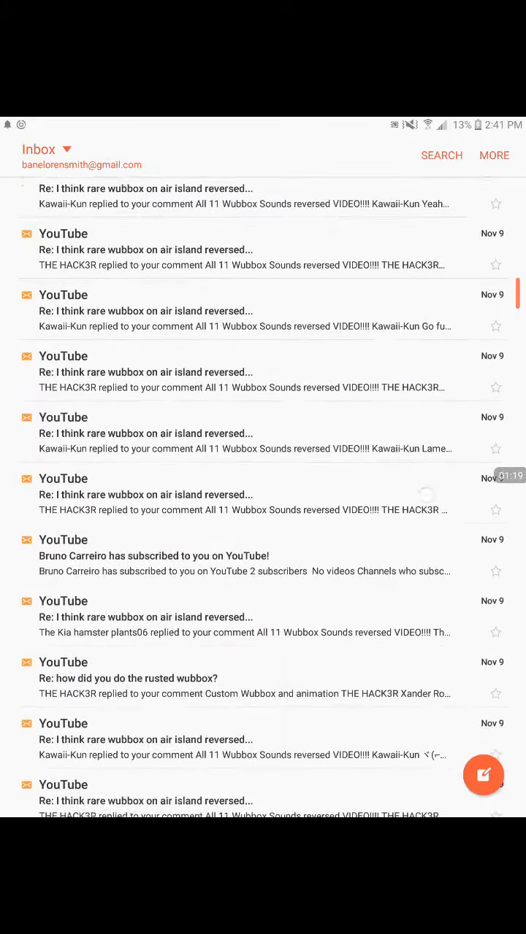
{"action": "scroll", "scroll_direction": "down", "scroll_amount": 3}
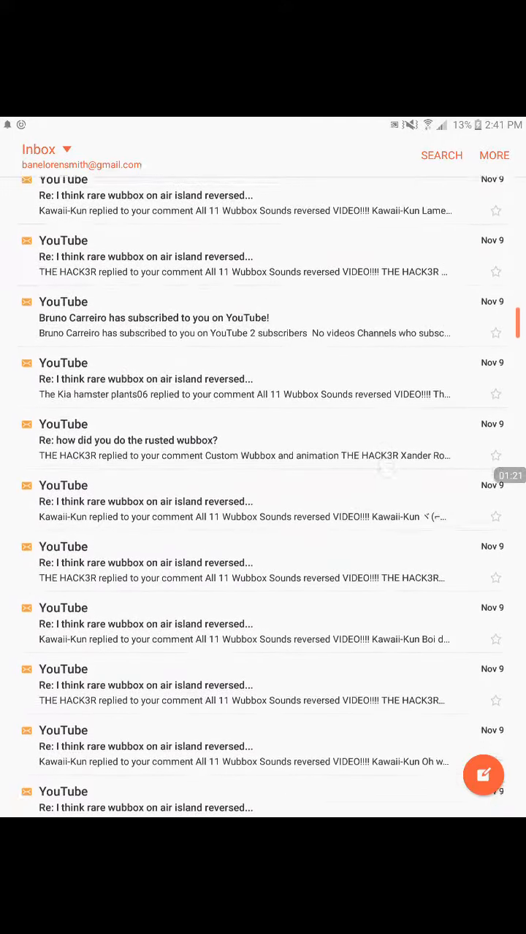
{"action": "scroll", "scroll_direction": "down", "scroll_amount": 3}
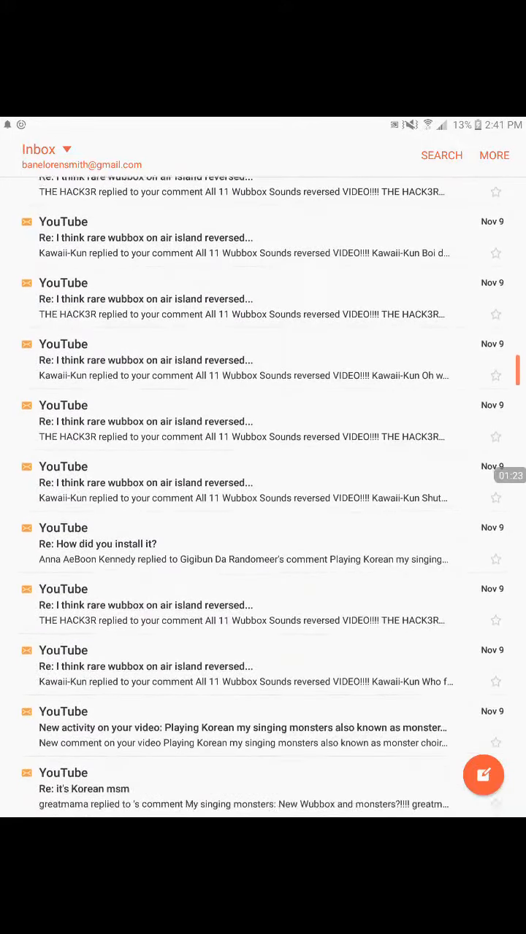
{"action": "scroll", "scroll_direction": "down", "scroll_amount": 3}
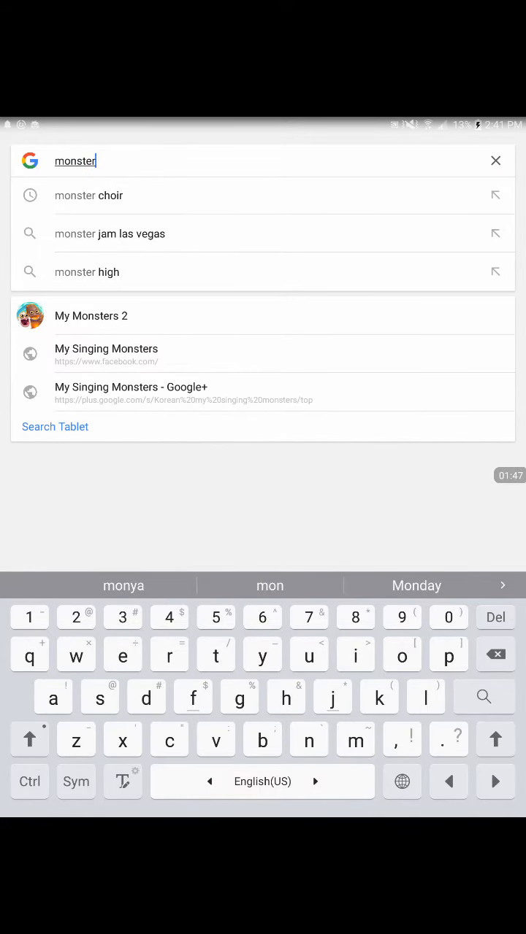
Search 'monster choir' and scroll through the Monster Choir 1.0.9 APK page
{"action": "left_click", "coordinate": [88, 195]}
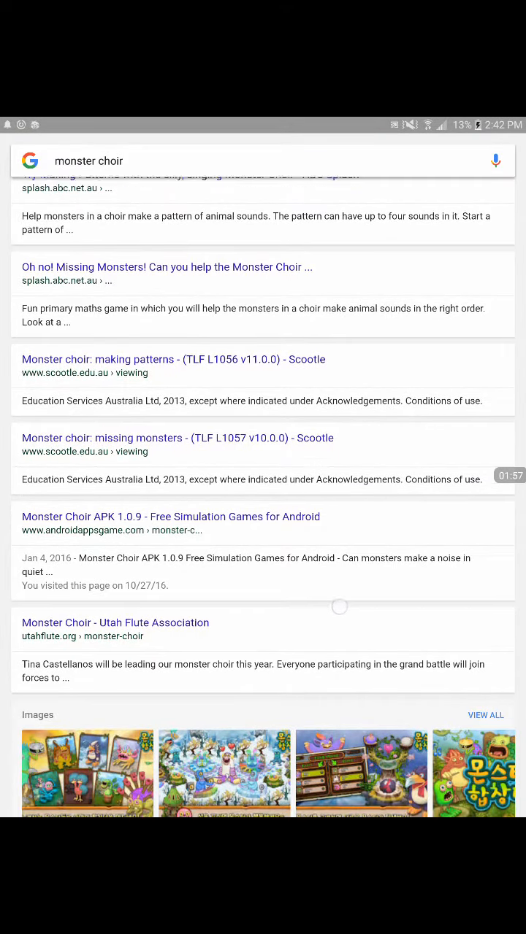
{"action": "left_click", "coordinate": [171, 516]}
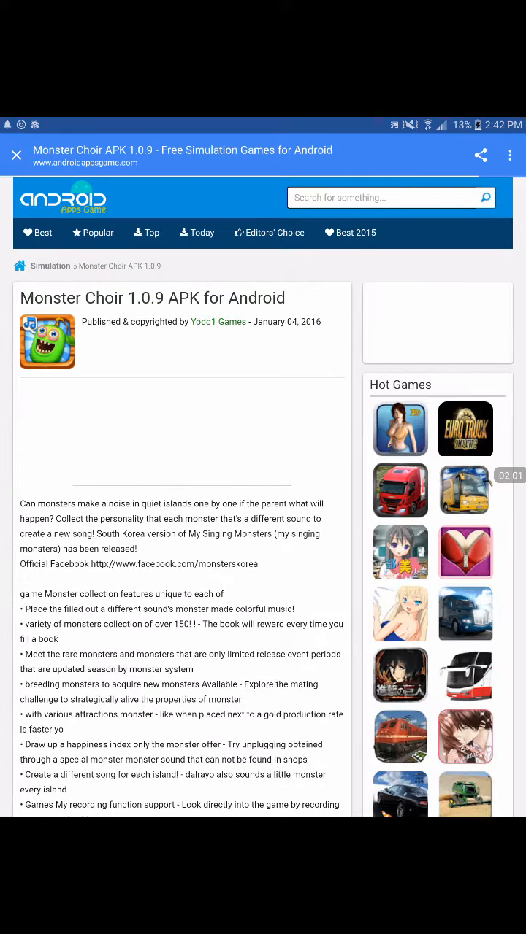
{"action": "scroll", "scroll_direction": "down", "scroll_amount": 3}
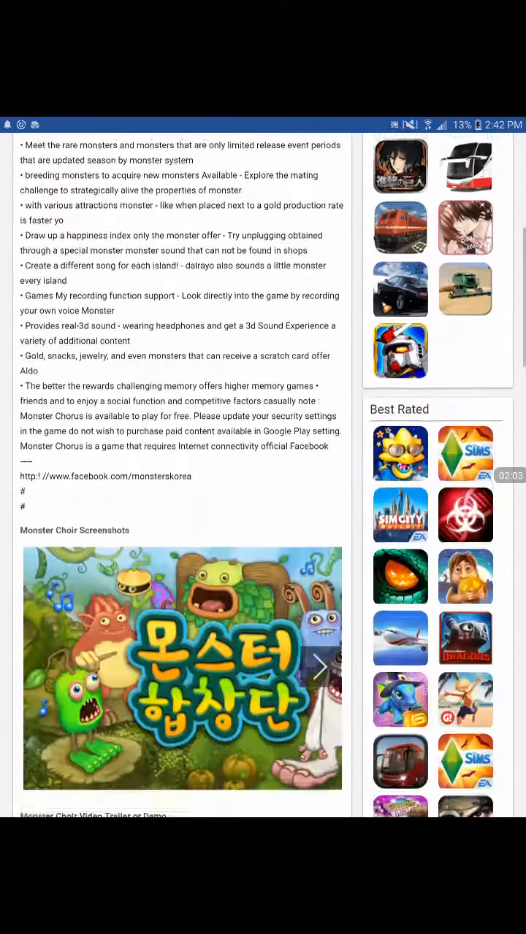
{"action": "scroll", "scroll_direction": "down", "scroll_amount": 3}
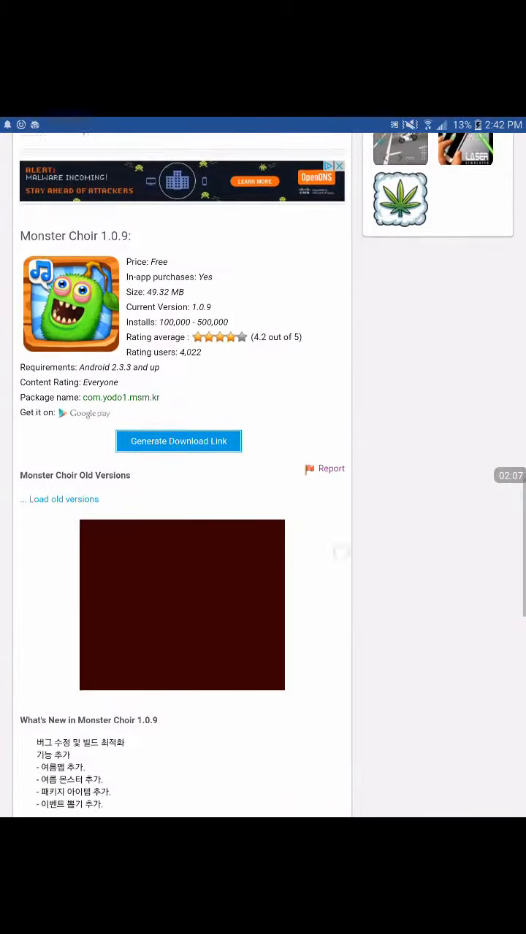
{"action": "scroll", "scroll_direction": "down", "scroll_amount": 3}
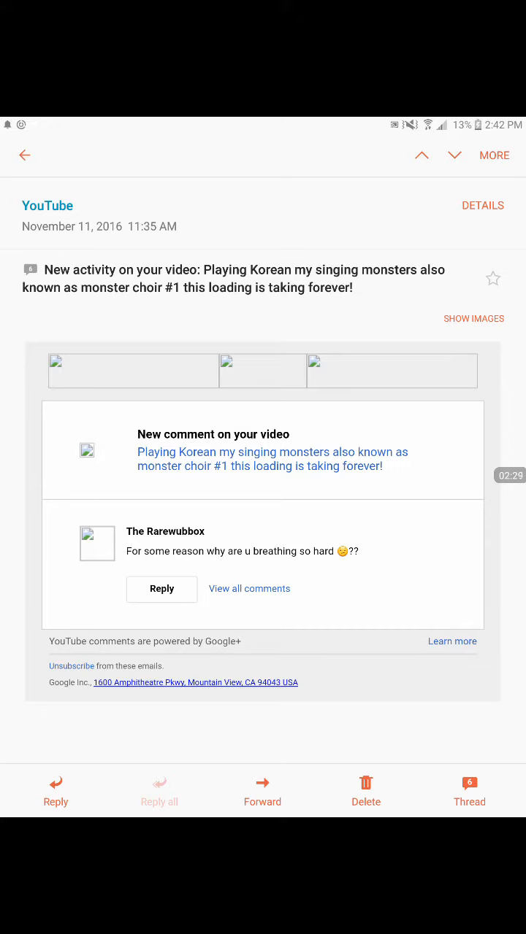
Leave the Korean my singing monsters comment email and scroll the inbox messages
{"action": "left_click", "coordinate": [25, 155]}
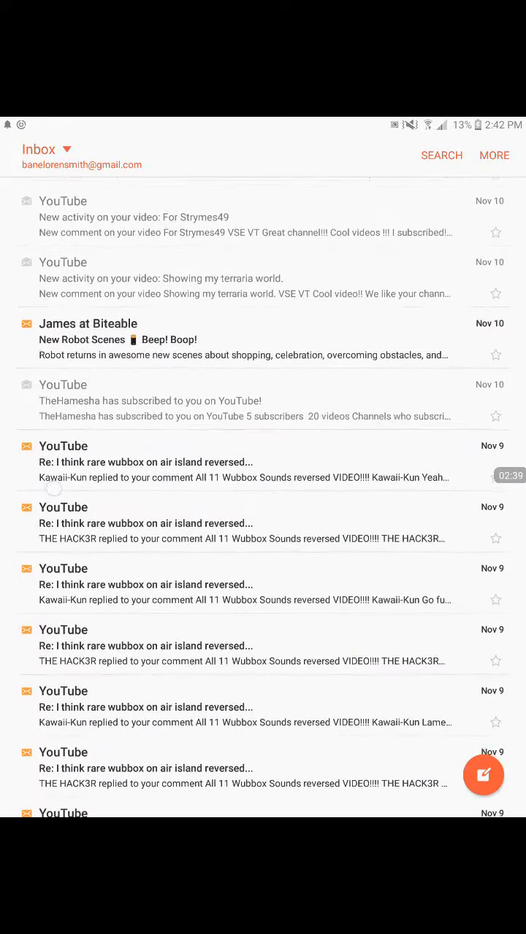
{"action": "scroll", "scroll_direction": "down", "scroll_amount": 3}
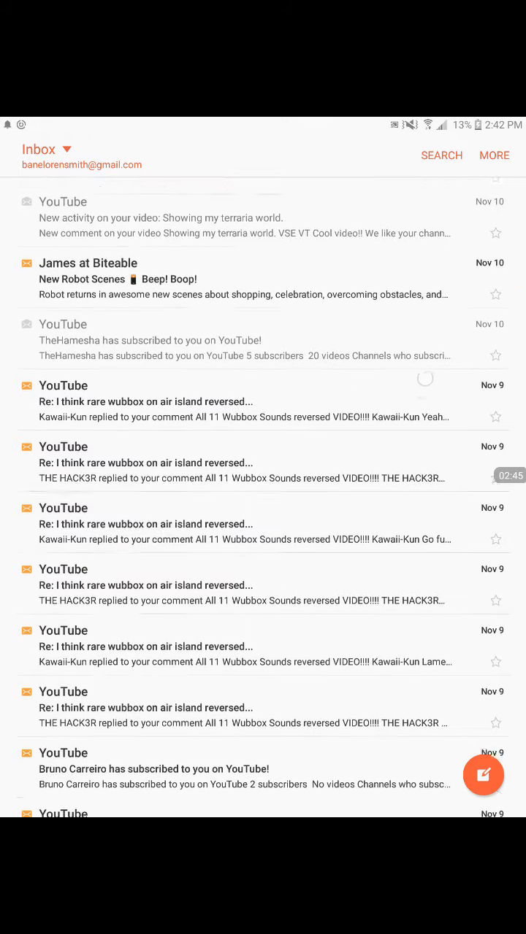
{"action": "scroll", "scroll_direction": "down", "scroll_amount": 3}
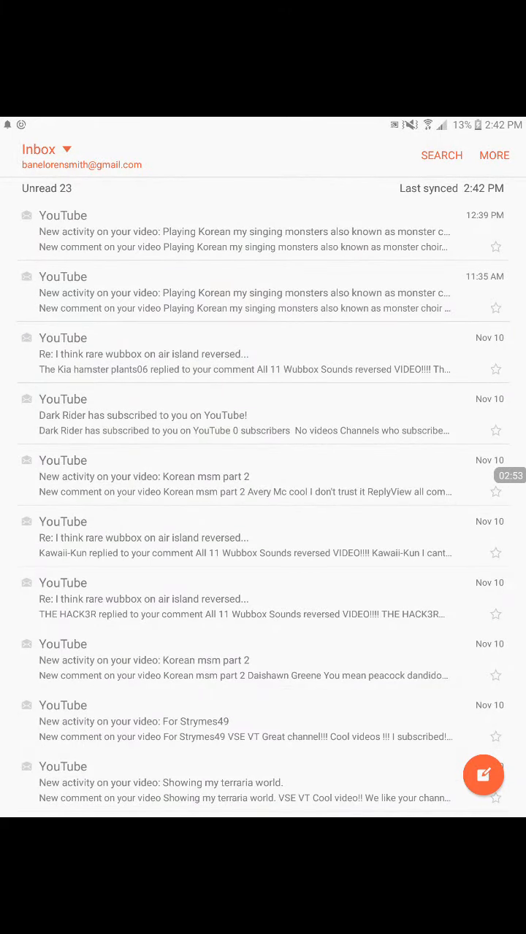
{"action": "scroll", "scroll_direction": "down", "scroll_amount": 3}
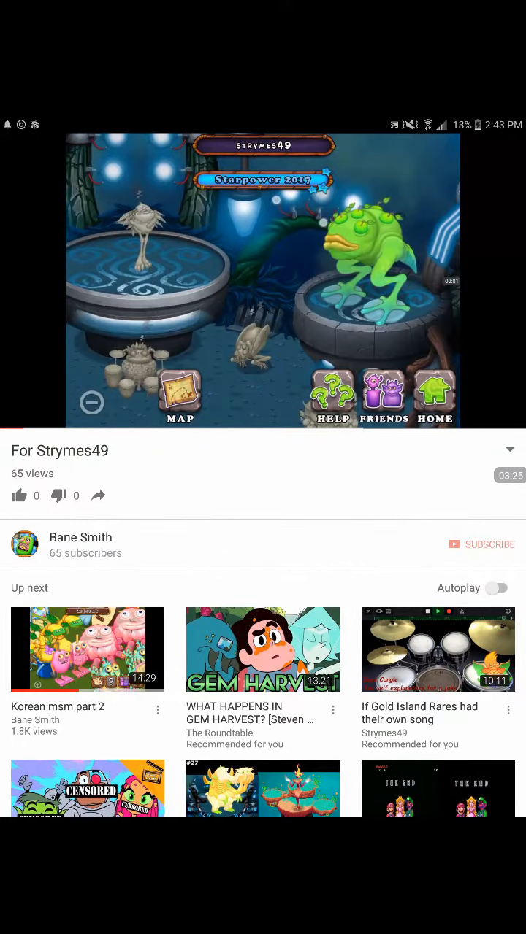
Reopen YouTube from home, play For Strymes49 and scroll to its comments
{"action": "key", "text": "HOME"}
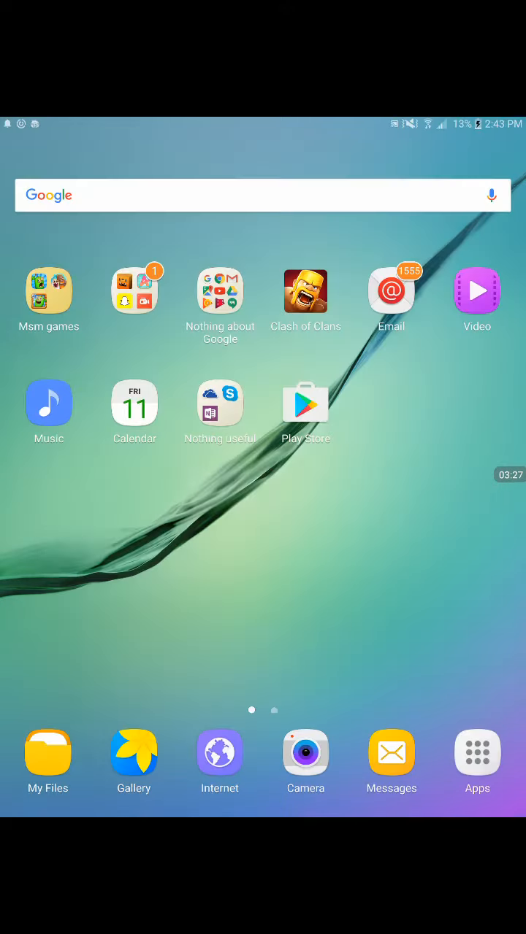
{"action": "left_click", "coordinate": [477, 290]}
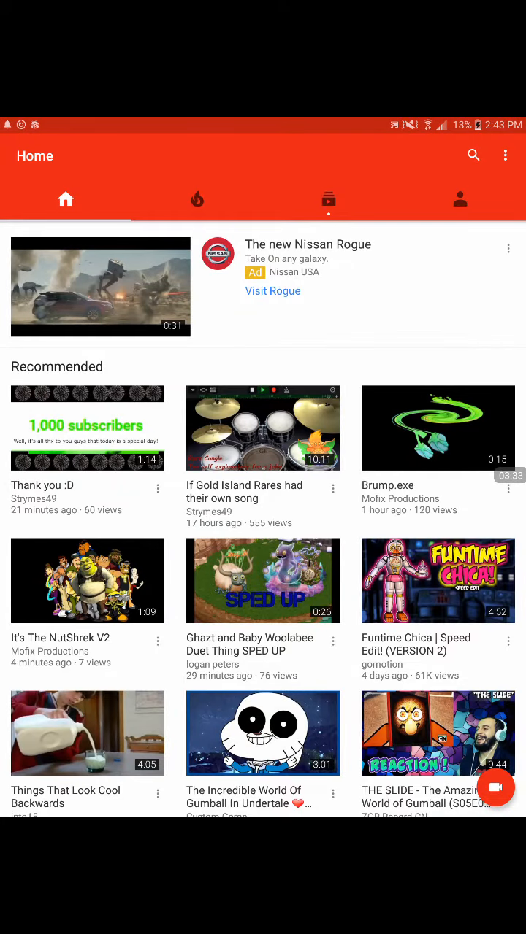
{"action": "left_click", "coordinate": [460, 199]}
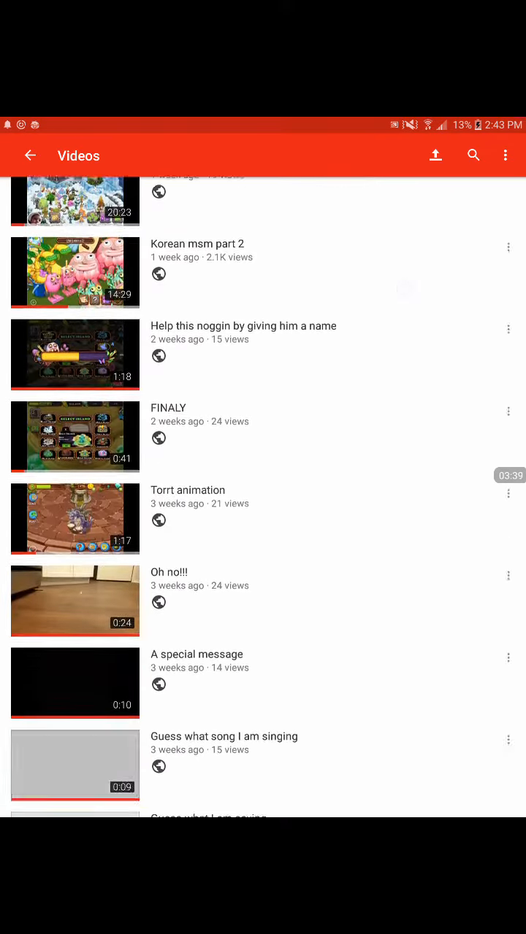
{"action": "scroll", "scroll_direction": "down", "scroll_amount": 3}
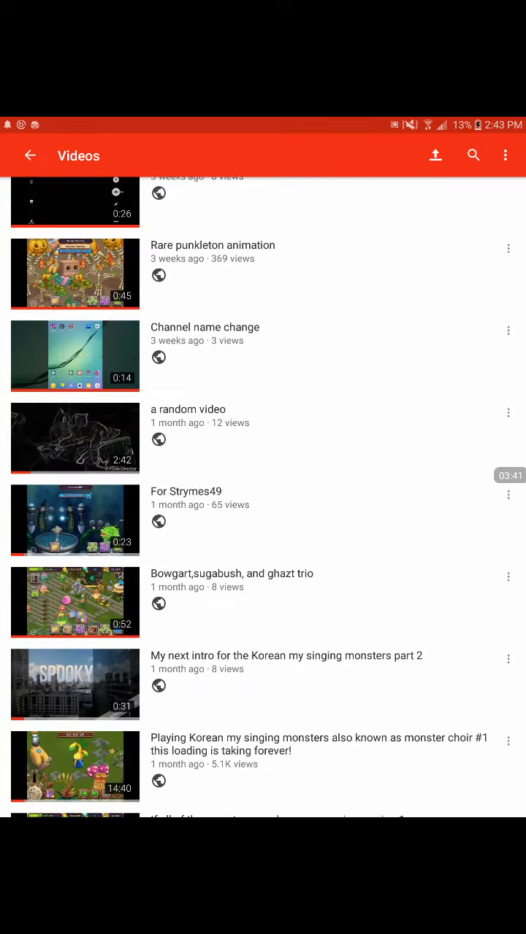
{"action": "left_click", "coordinate": [75, 520]}
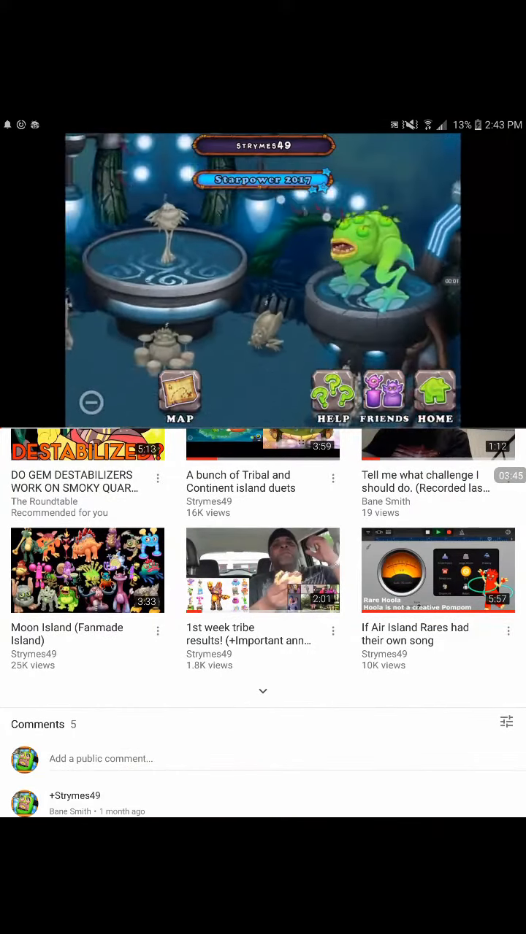
{"action": "scroll", "scroll_direction": "down", "scroll_amount": 3}
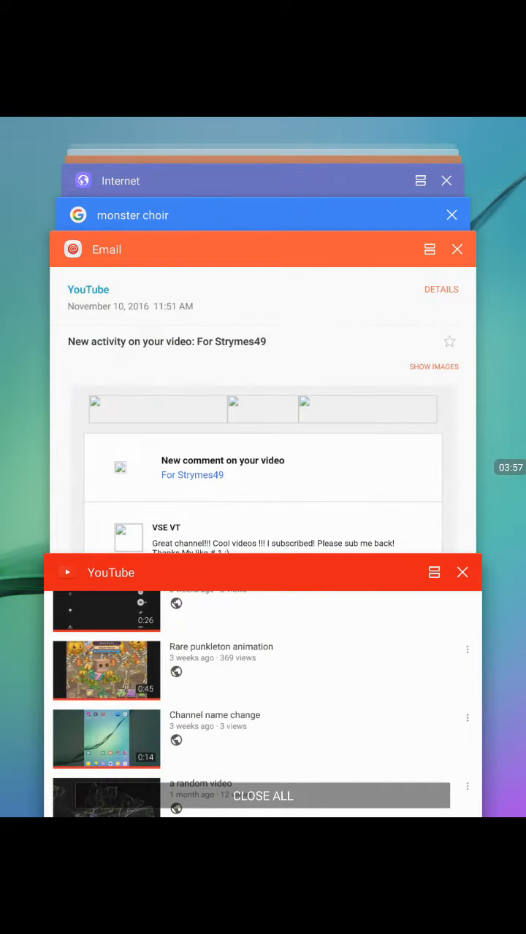
Switch to the YouTube card in the Recent apps overview
{"action": "left_click", "coordinate": [263, 248]}
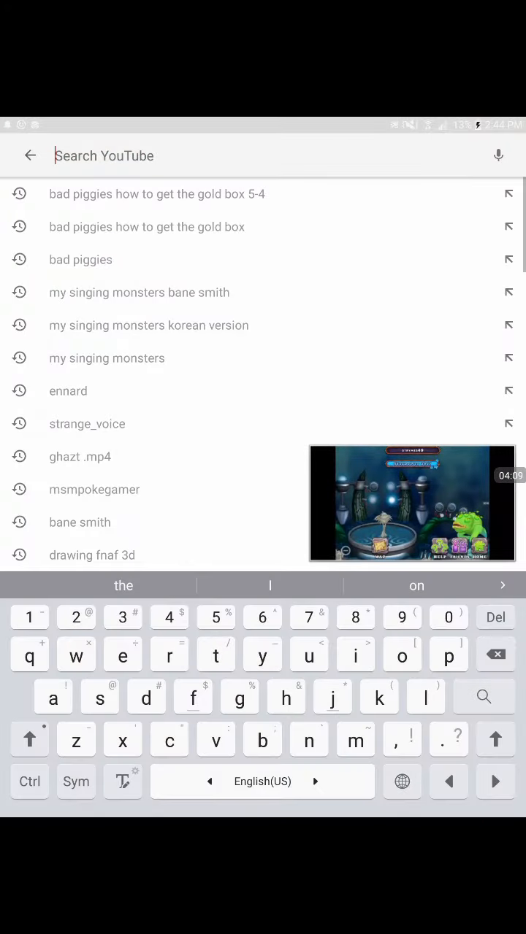
{"action": "type", "text": "VSE"}
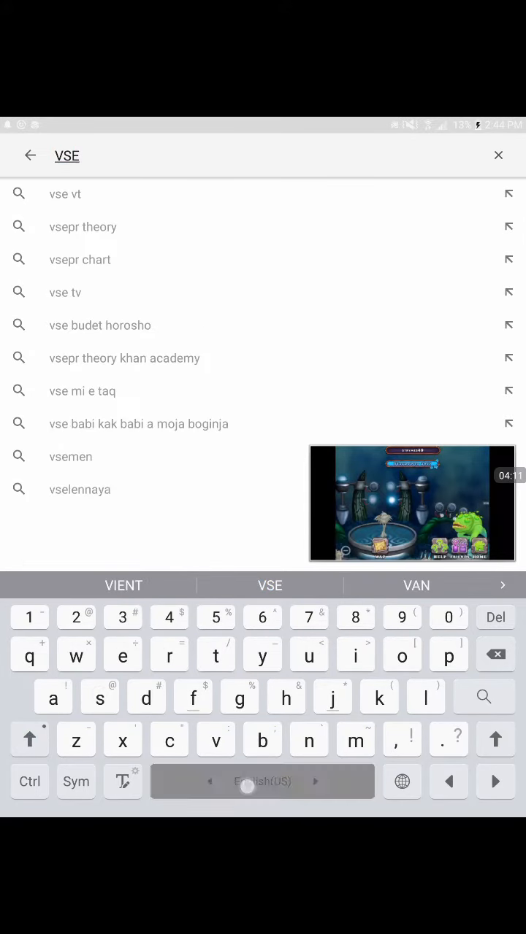
{"action": "type", "text": "v"}
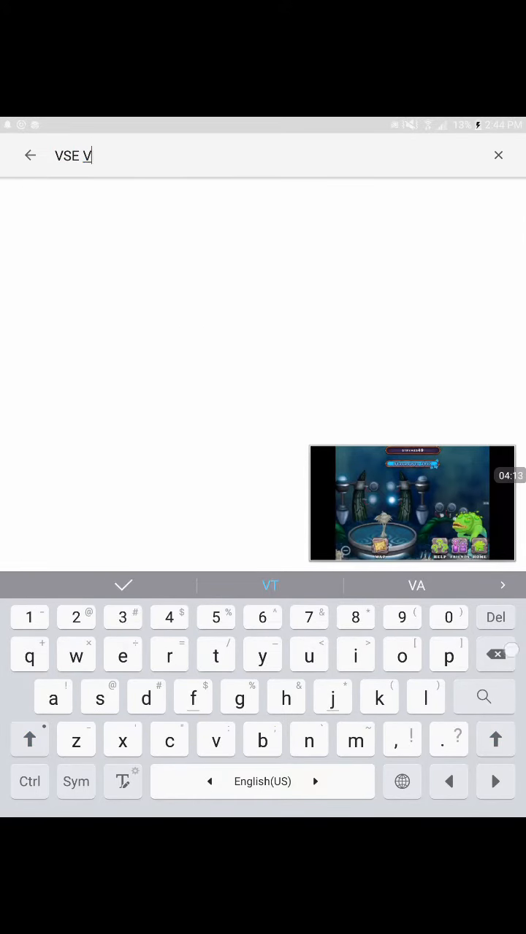
{"action": "type", "text": "T"}
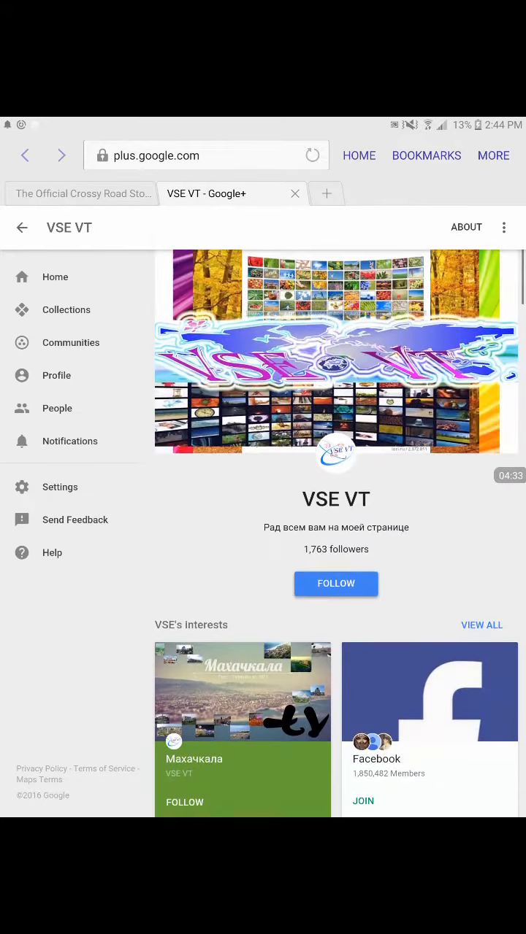
Scroll down through VSE VT's interests on their Google+ profile
{"action": "scroll", "scroll_direction": "down", "scroll_amount": 3}
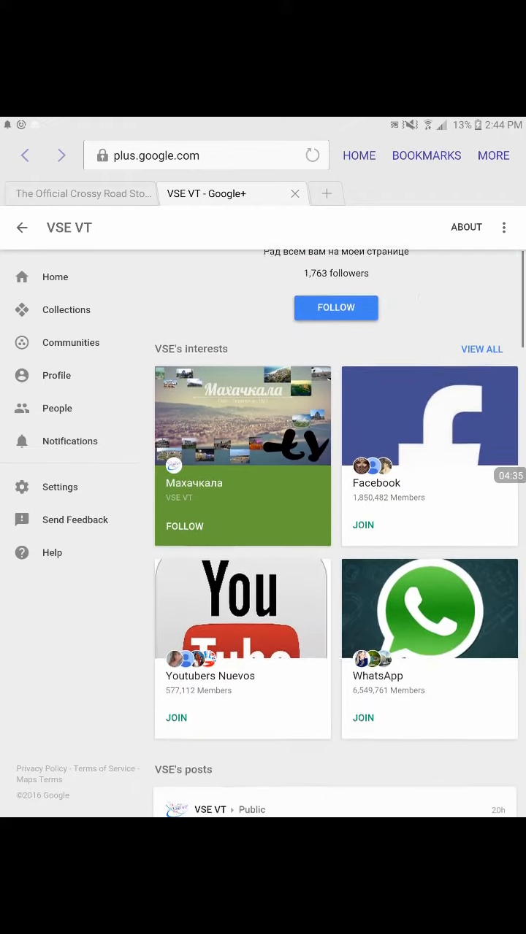
{"action": "scroll", "scroll_direction": "down", "scroll_amount": 3}
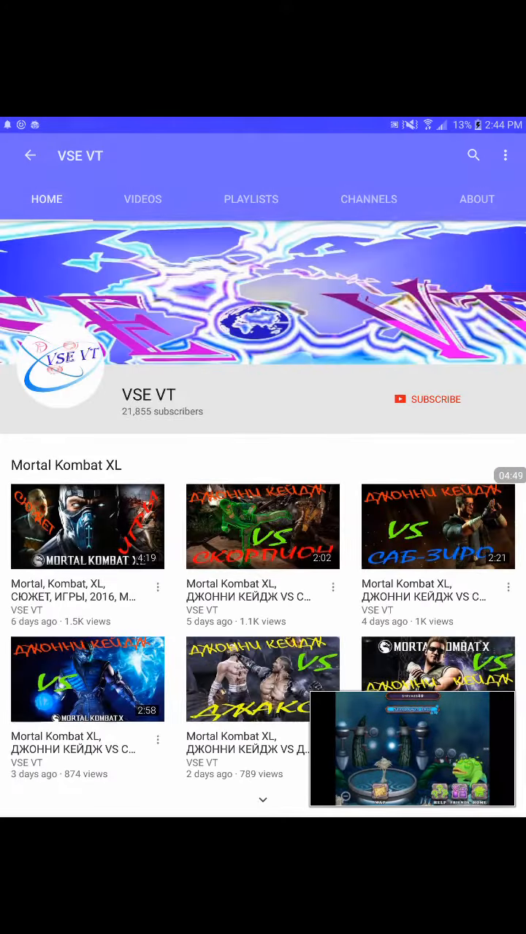
Show VSE VT's VIDEOS tab and scroll down to the PES 2016 football clips
{"action": "left_click", "coordinate": [142, 199]}
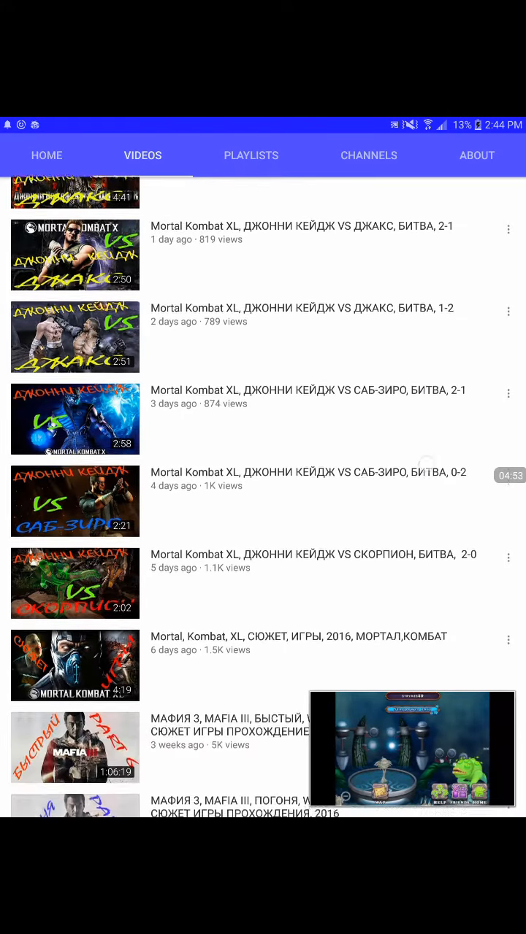
{"action": "scroll", "scroll_direction": "down", "scroll_amount": 3}
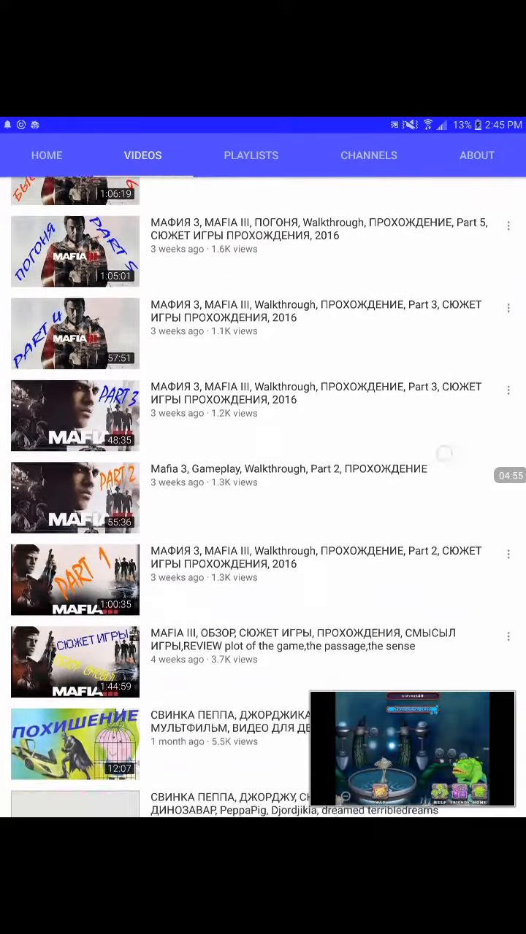
{"action": "scroll", "scroll_direction": "down", "scroll_amount": 3}
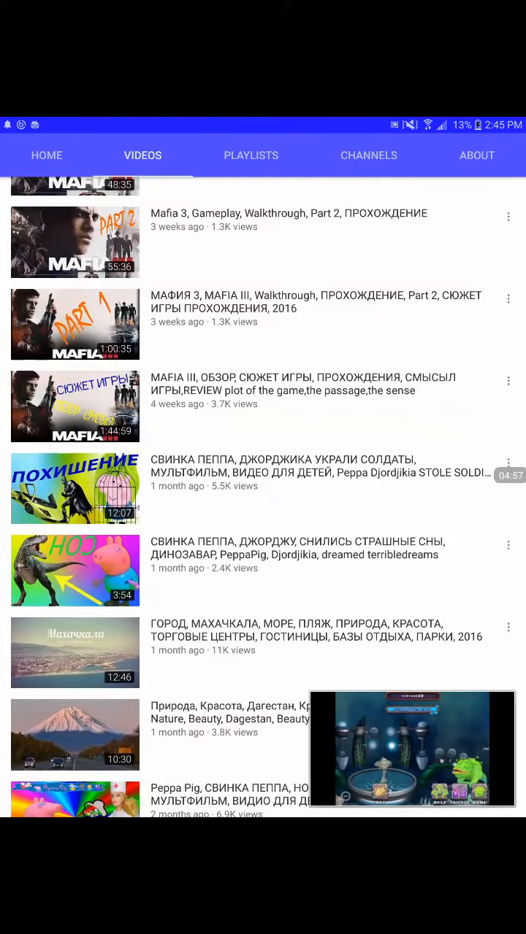
{"action": "scroll", "scroll_direction": "down", "scroll_amount": 3}
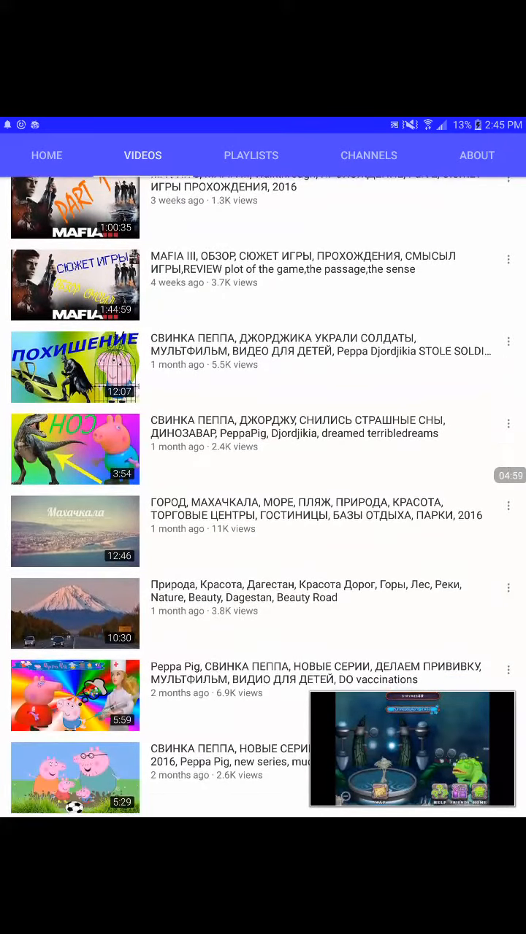
{"action": "scroll", "scroll_direction": "down", "scroll_amount": 3}
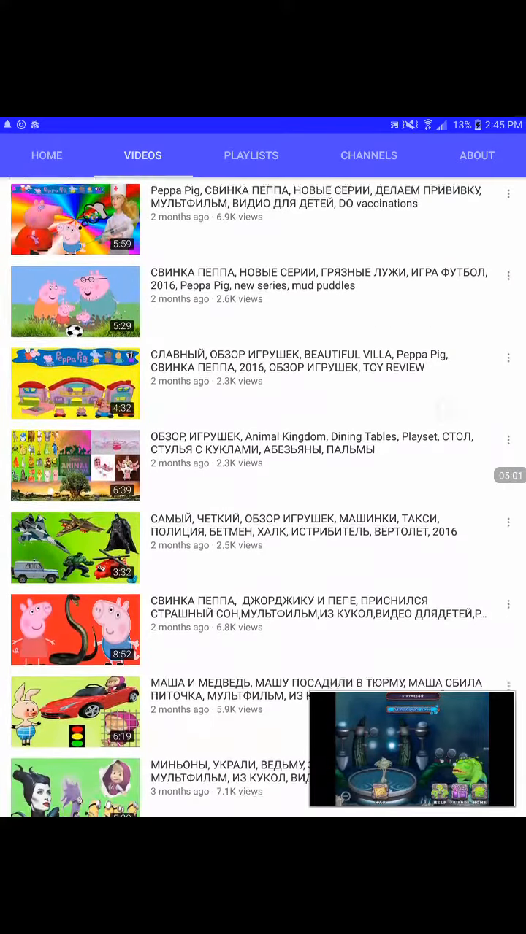
{"action": "scroll", "scroll_direction": "down", "scroll_amount": 3}
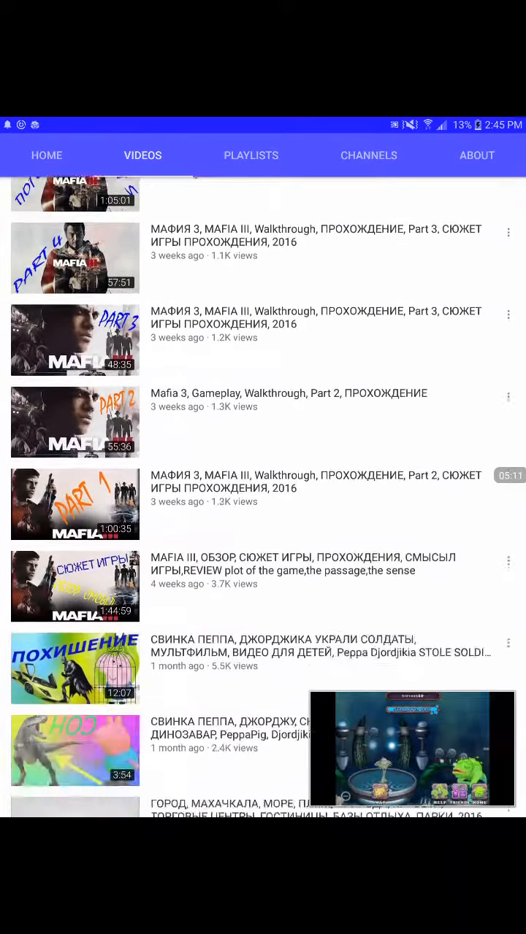
{"action": "scroll", "scroll_direction": "down", "scroll_amount": 3}
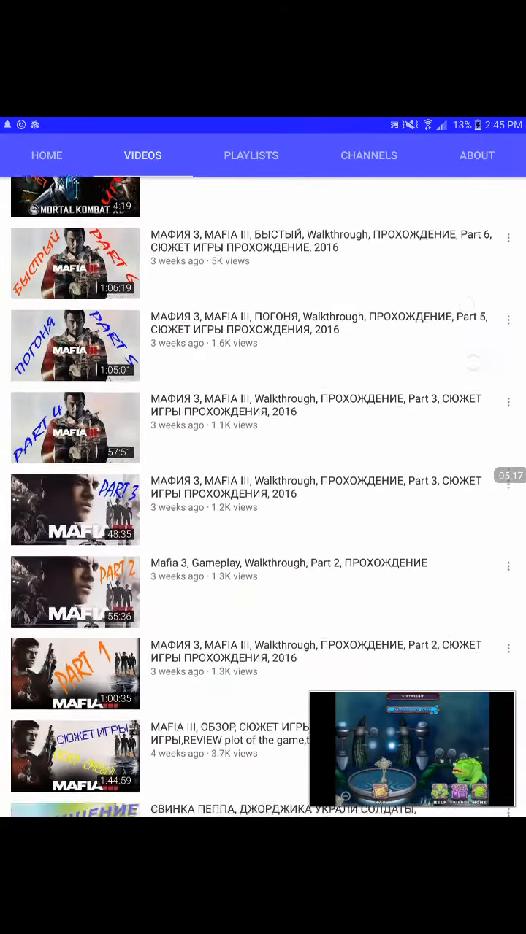
{"action": "scroll", "scroll_direction": "down", "scroll_amount": 3}
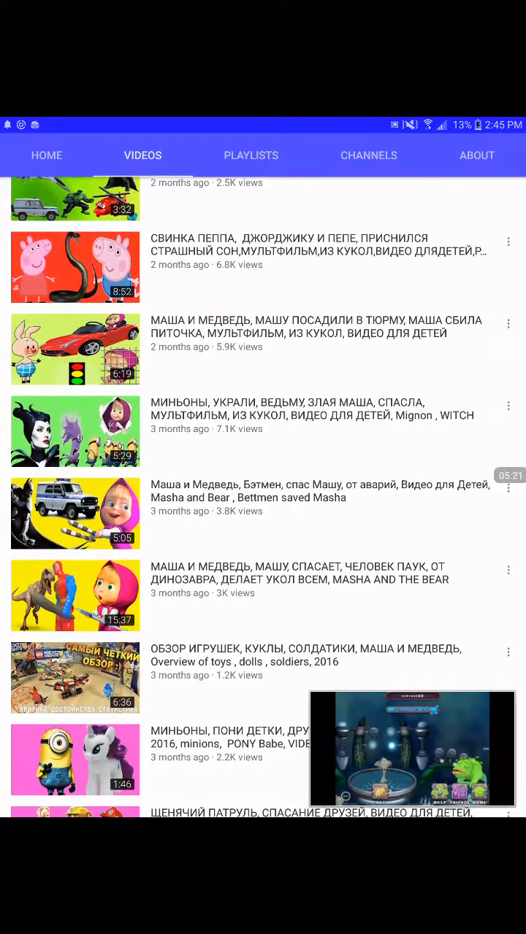
{"action": "scroll", "scroll_direction": "down", "scroll_amount": 3}
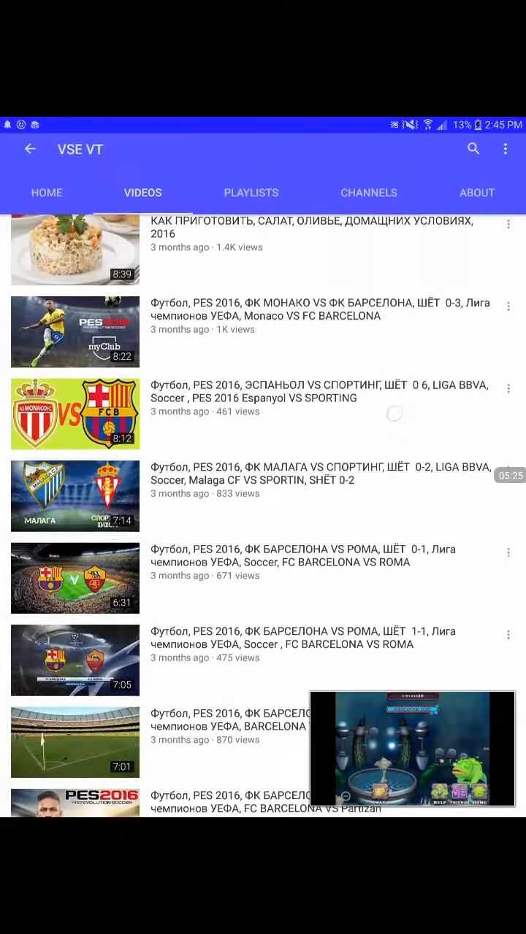
{"action": "scroll", "scroll_direction": "down", "scroll_amount": 3}
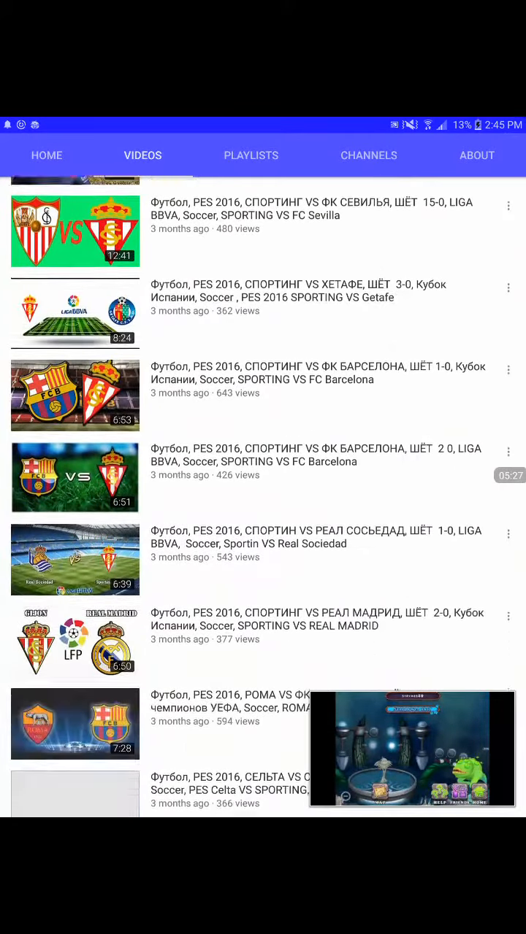
{"action": "scroll", "scroll_direction": "down", "scroll_amount": 3}
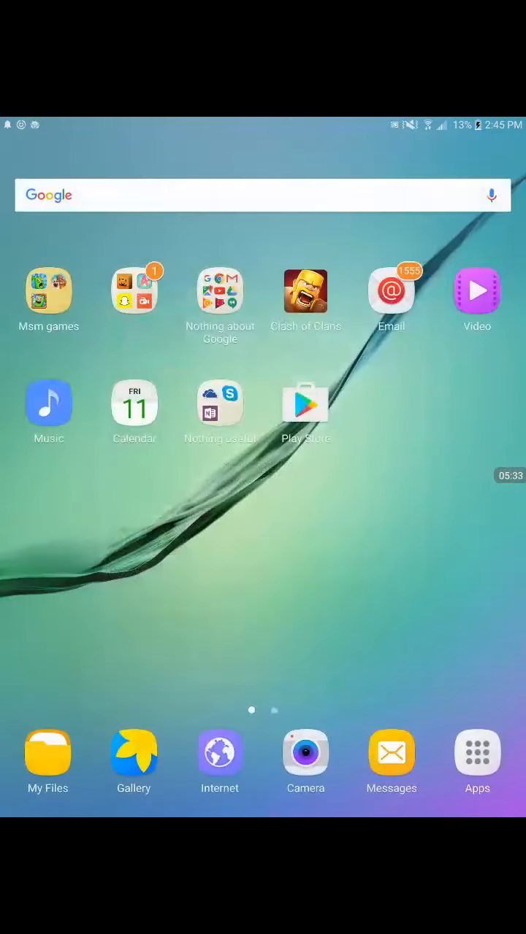
Relaunch YouTube from its home screen icon
{"action": "left_click", "coordinate": [390, 290]}
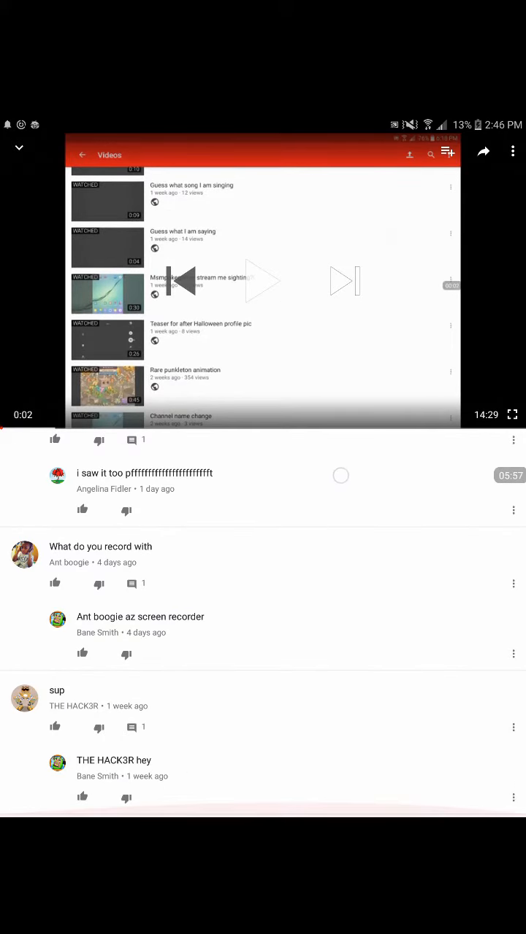
{"action": "scroll", "scroll_direction": "down", "scroll_amount": 3}
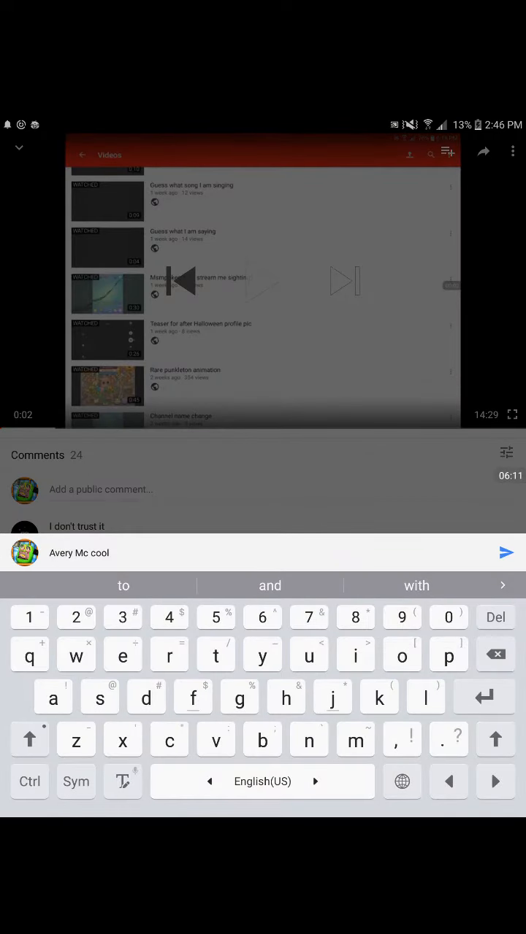
{"action": "type", "text": "true"}
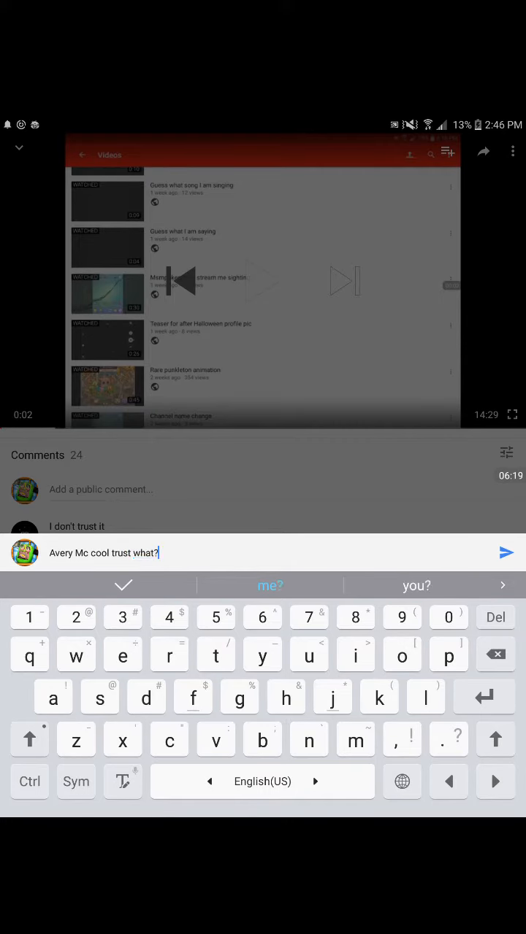
{"action": "left_click", "coordinate": [506, 553]}
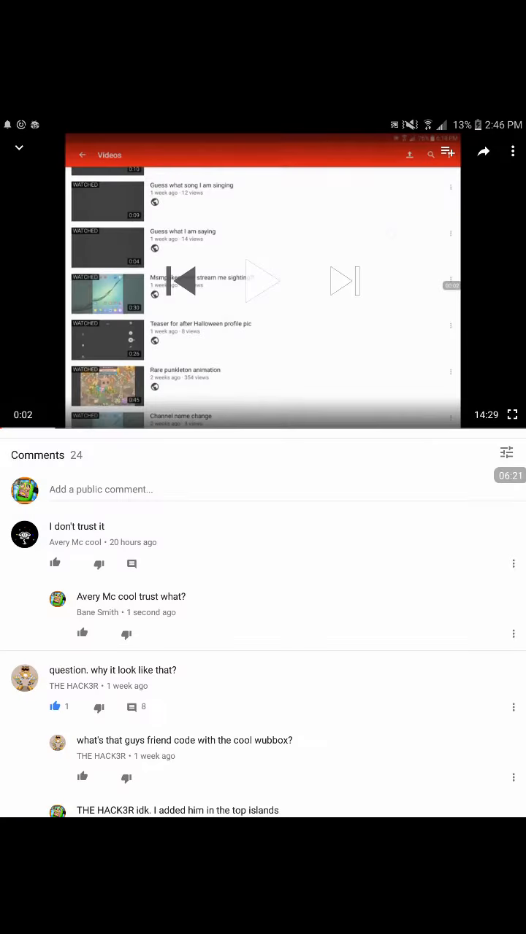